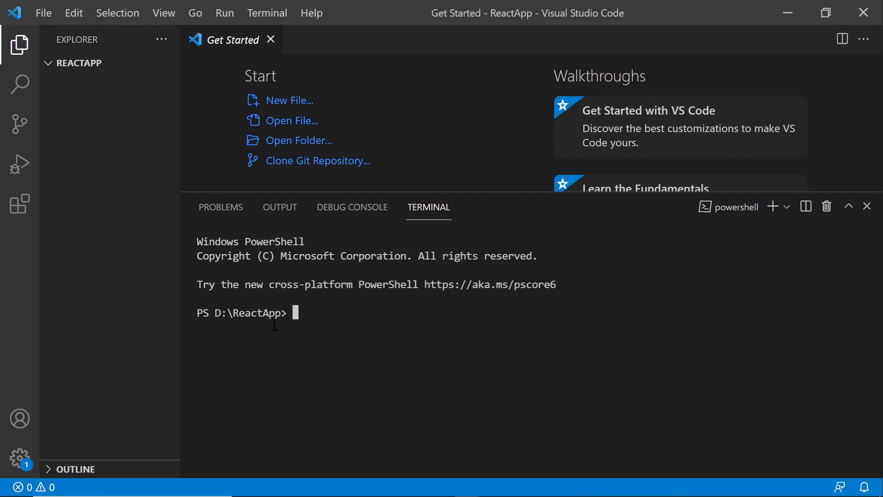
# Run 'npx create-react-app myreactapp --template typescript' in the integrated terminal
pyautogui.write('npx cre')
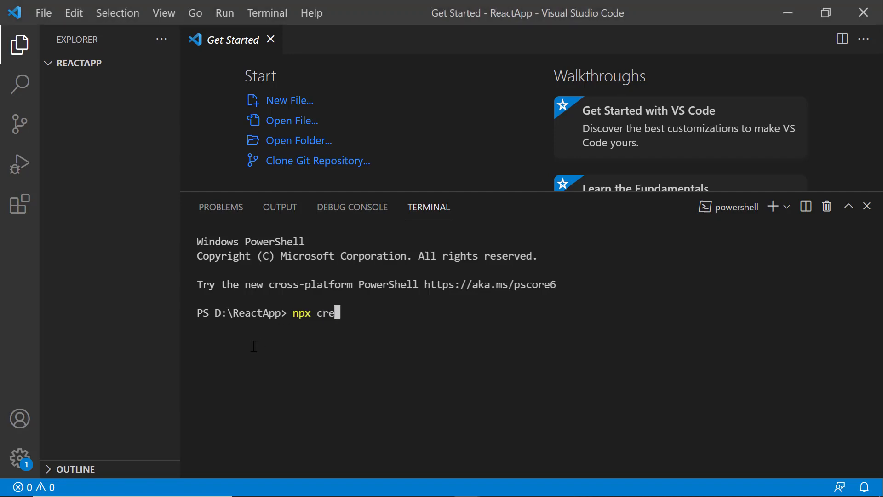
pyautogui.write('ate-react-a')
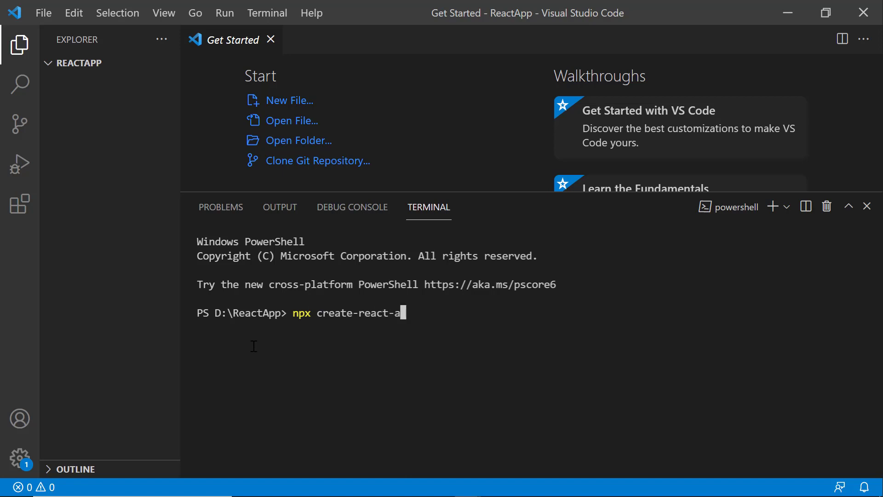
pyautogui.write('pp myr')
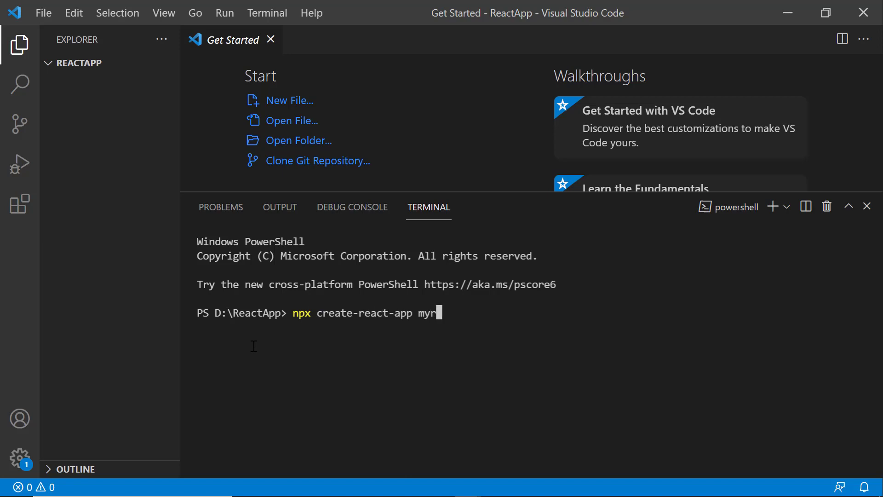
pyautogui.write('eactapp')
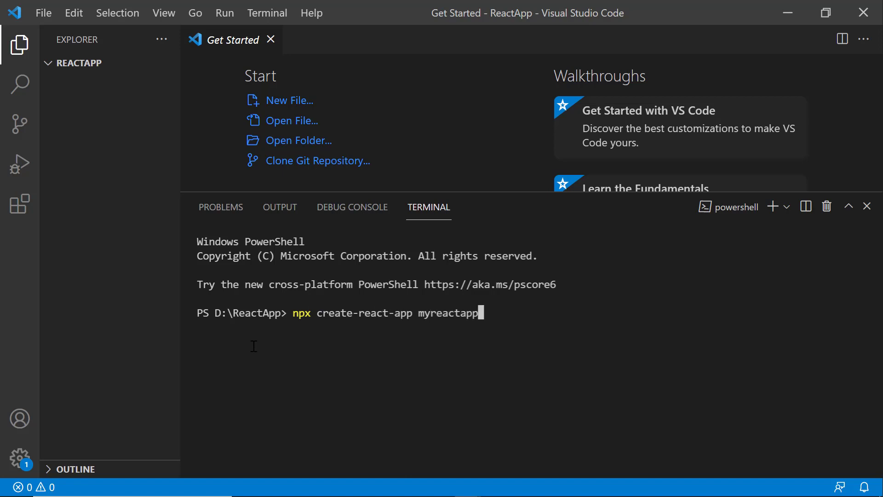
pyautogui.write('" "')
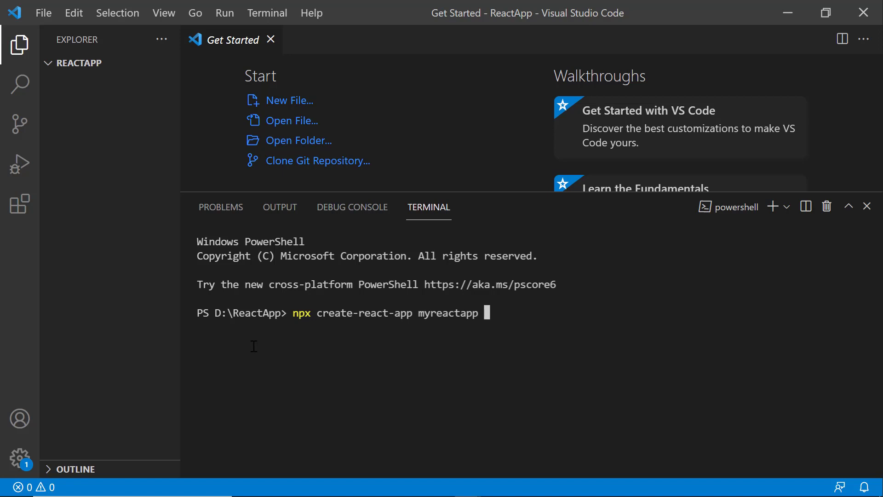
pyautogui.write('--')
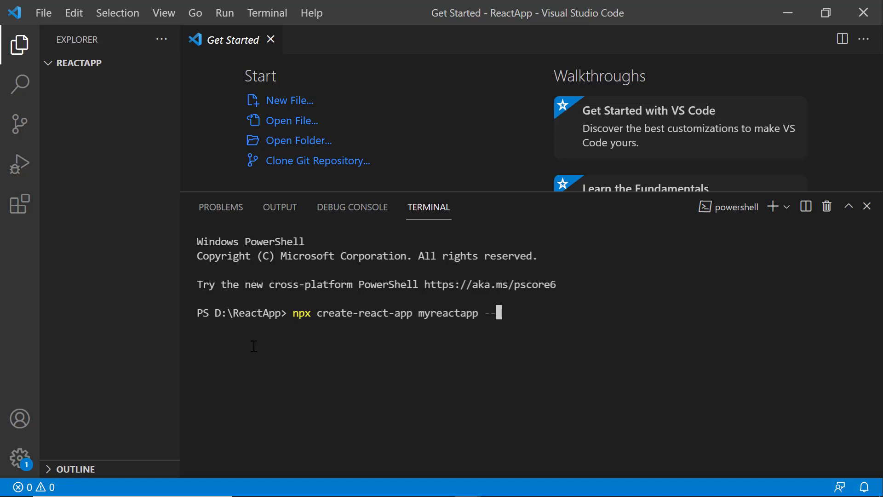
pyautogui.write('template')
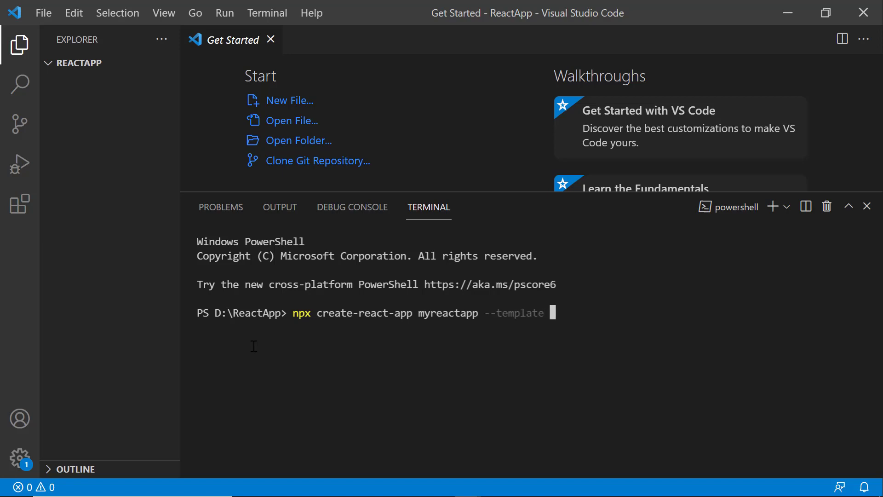
pyautogui.write('typescri')
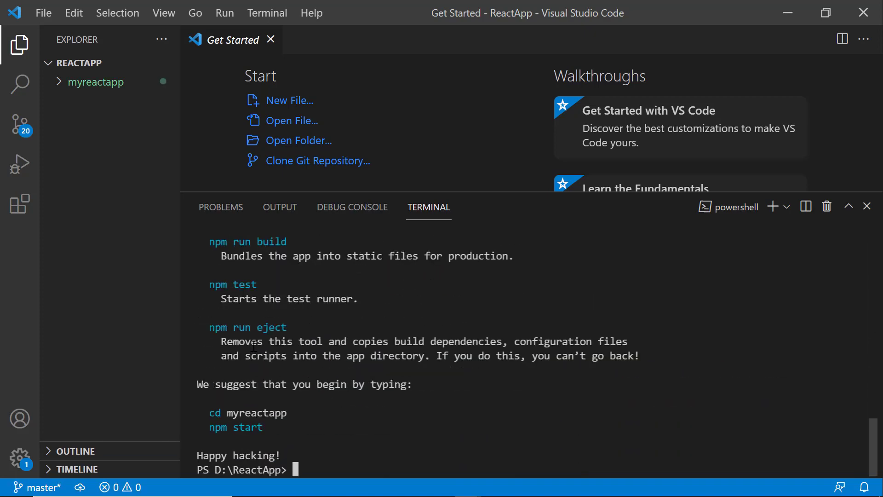
pyautogui.write('cd myr')
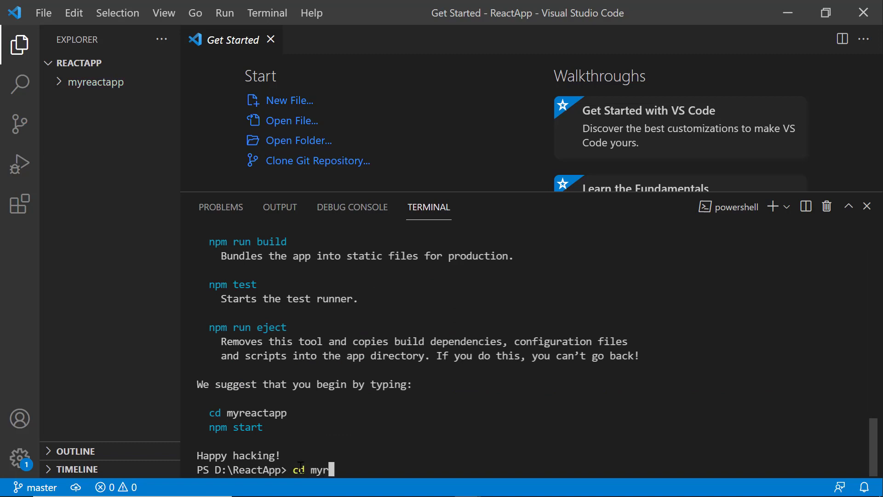
pyautogui.write('eactapp')
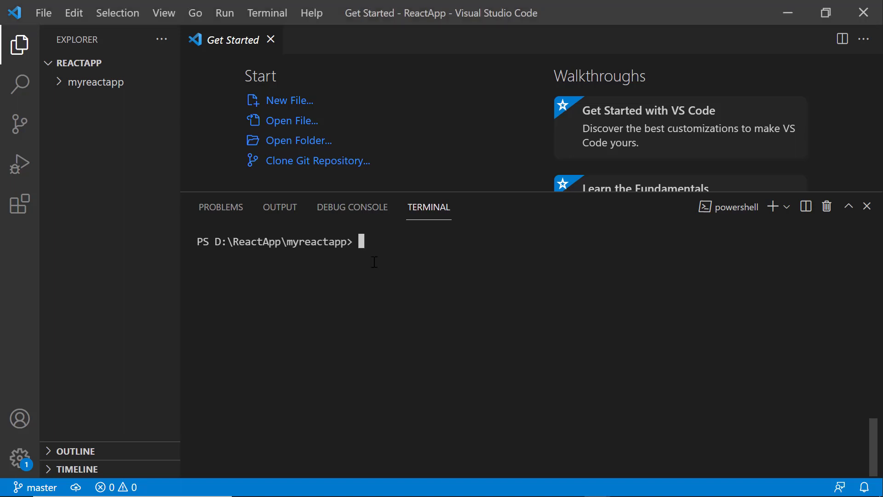
pyautogui.write('npm install')
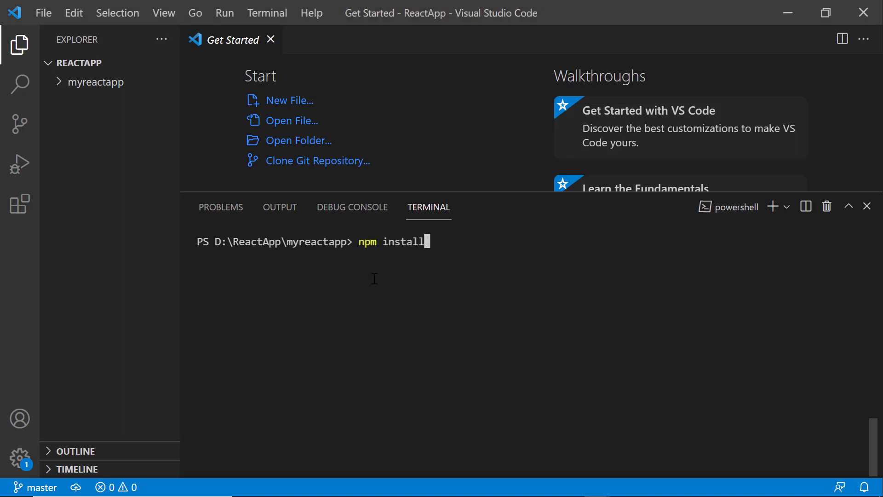
pyautogui.write('@syncfusi')
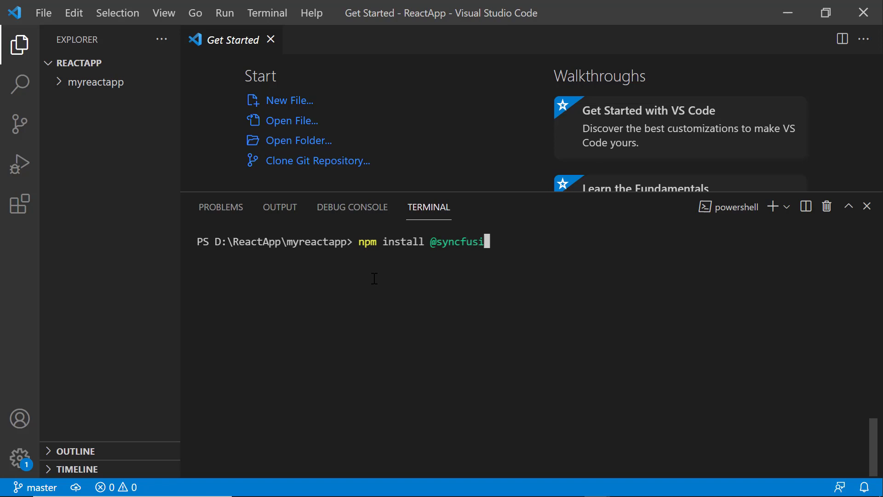
pyautogui.write('on/ej2-')
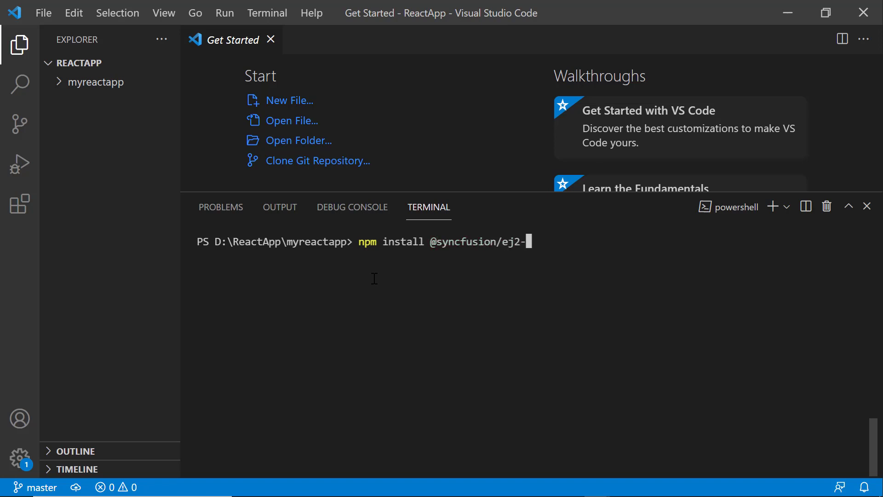
pyautogui.write('react-li')
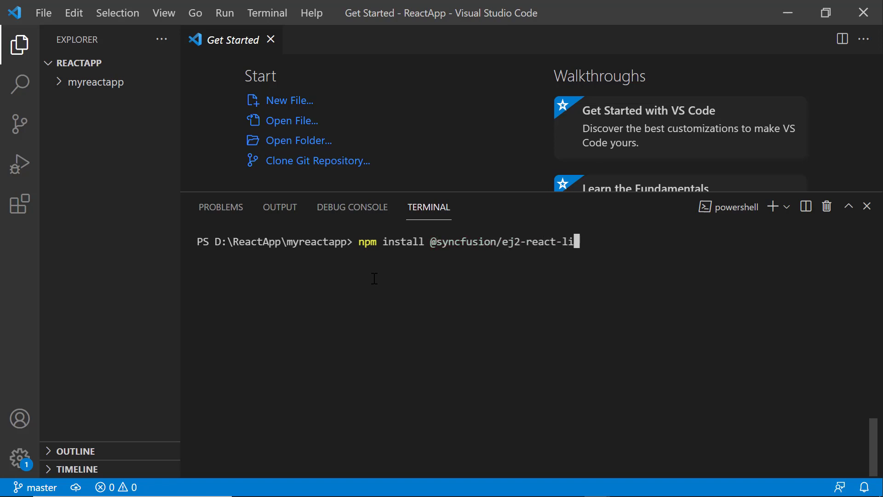
pyautogui.write('neargauge')
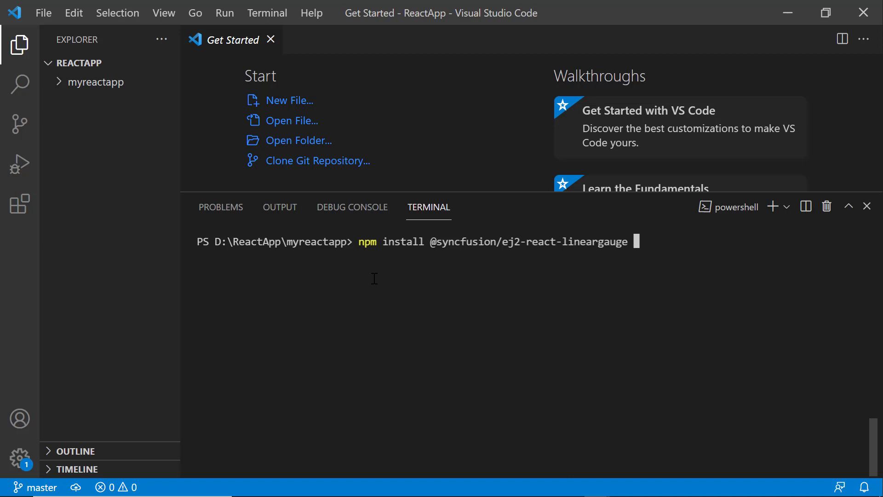
pyautogui.write('--sav')
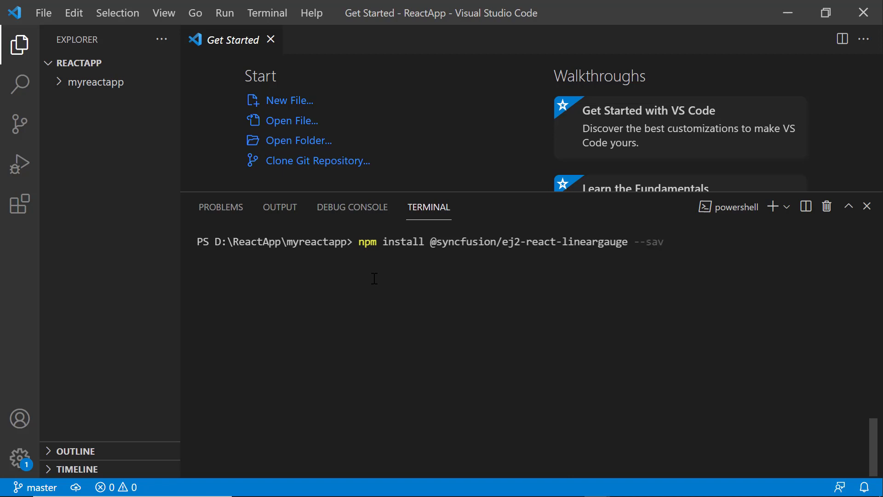
pyautogui.write('e')
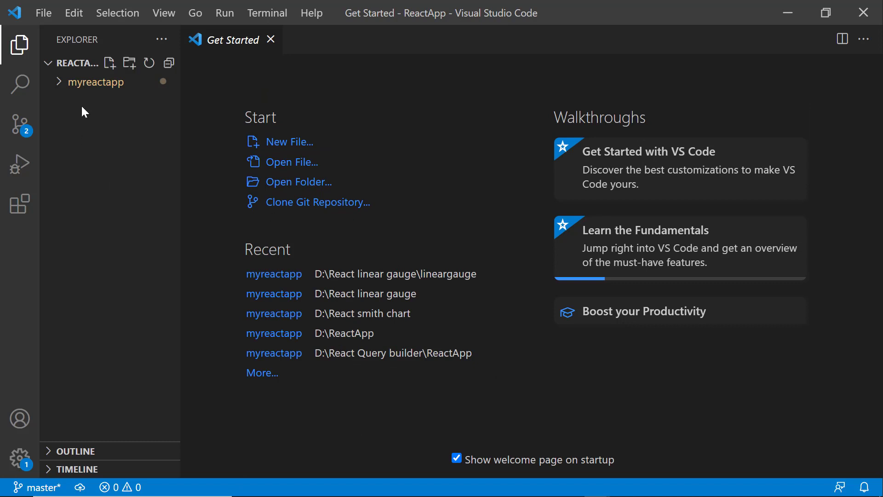
pyautogui.click(95, 82)
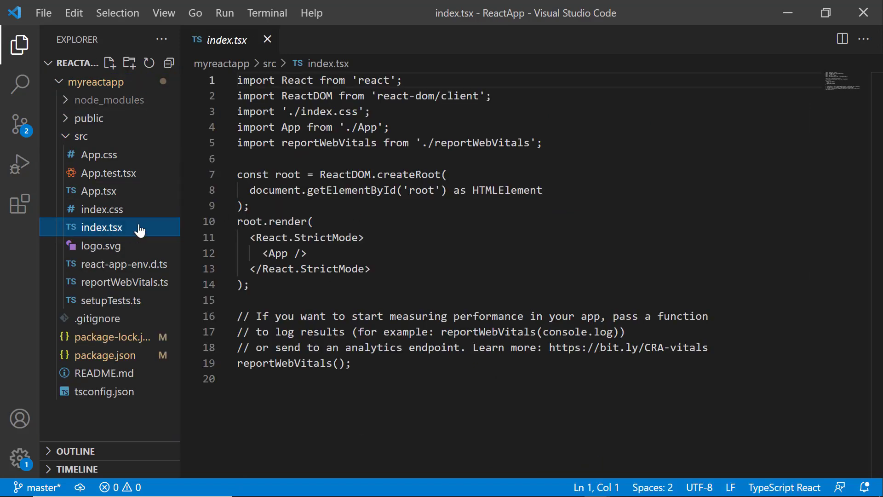
pyautogui.click(280, 159)
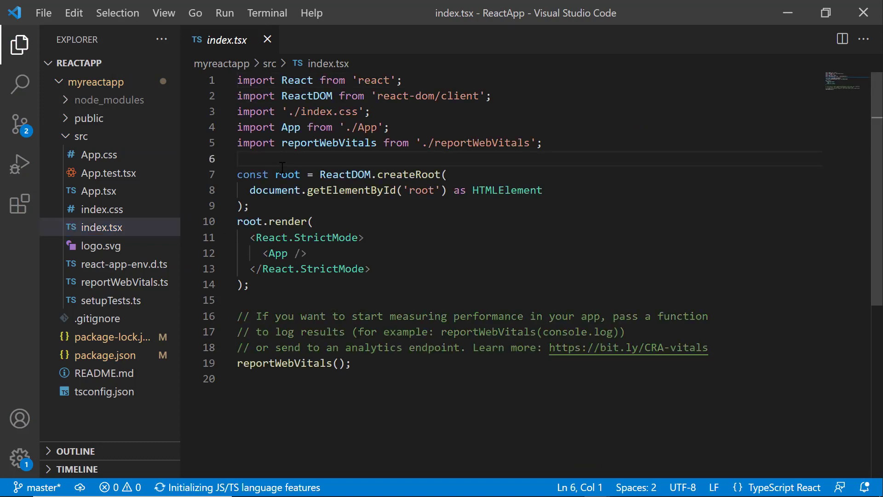
pyautogui.write('impor')
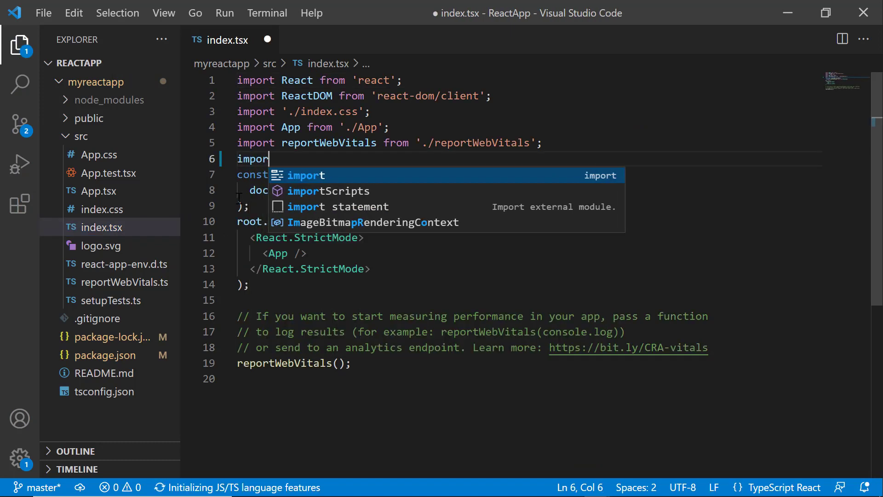
pyautogui.write('{registerL')
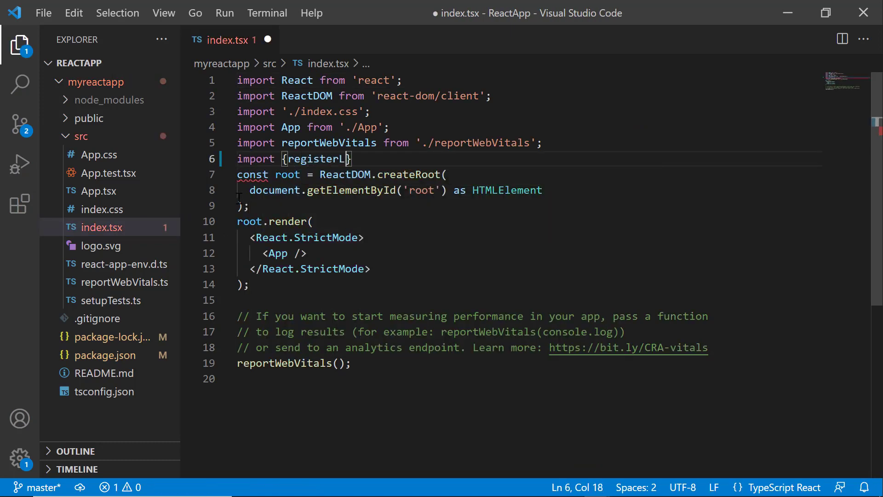
pyautogui.write('icense')
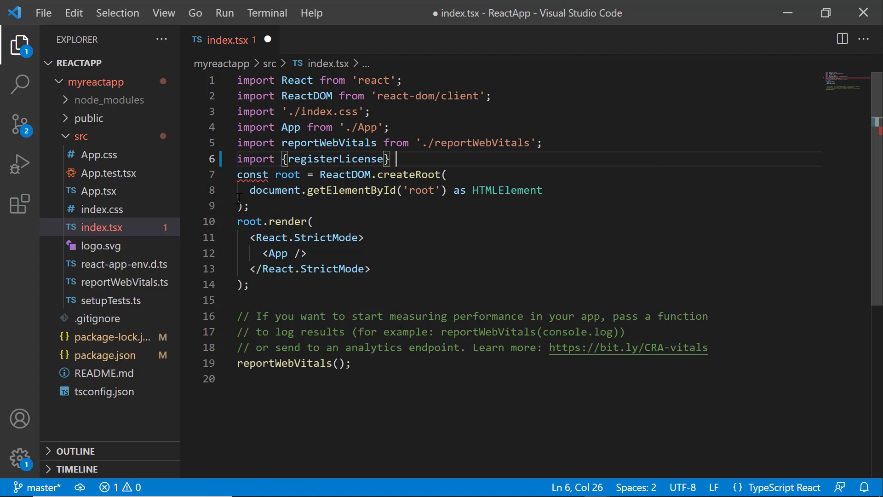
pyautogui.write("from '@syncfus")
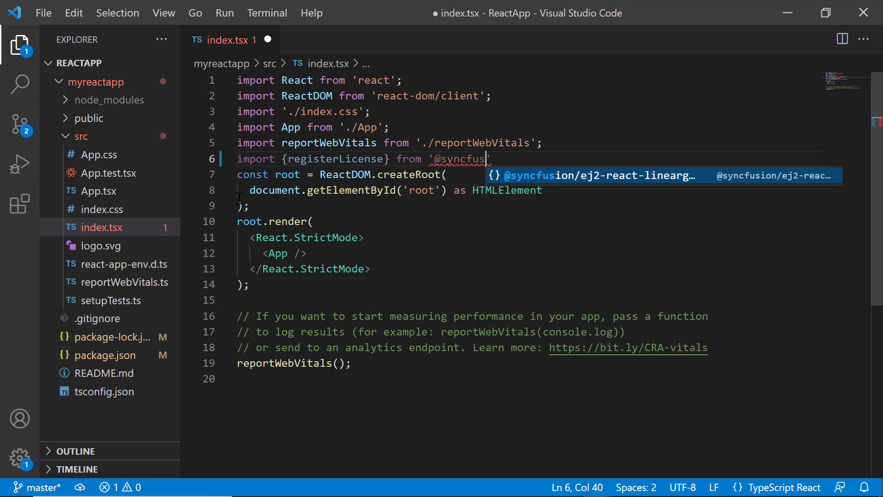
pyautogui.write('ion/ej2-base')
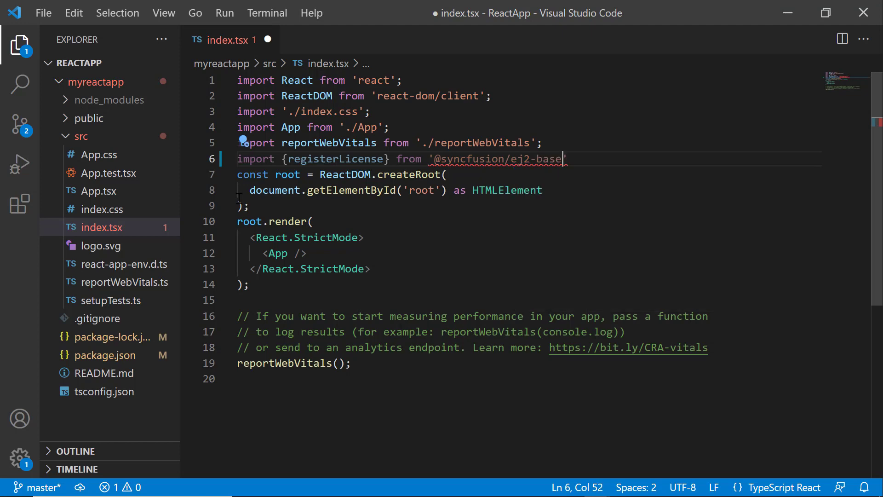
pyautogui.write('regi')
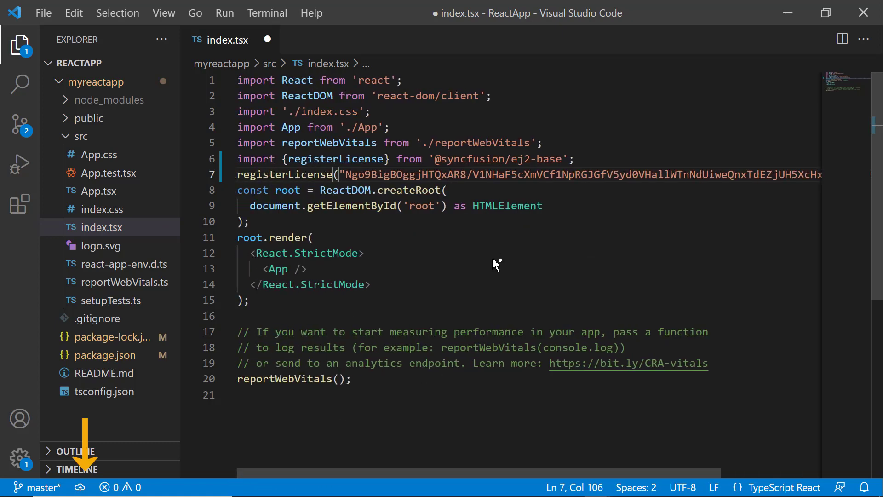
# Save index.tsx, then import LinearGaugeComponent in App.tsx and add its tag in the div
pyautogui.press('ctrl+s')
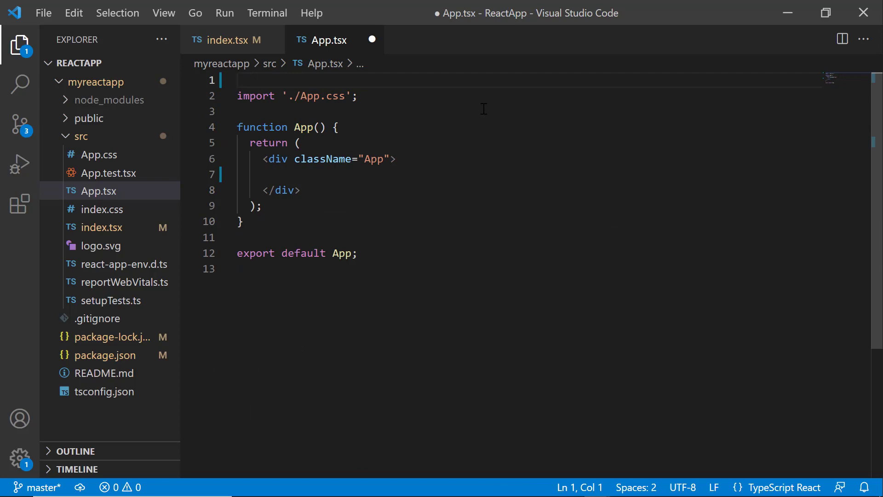
pyautogui.write('import {L}')
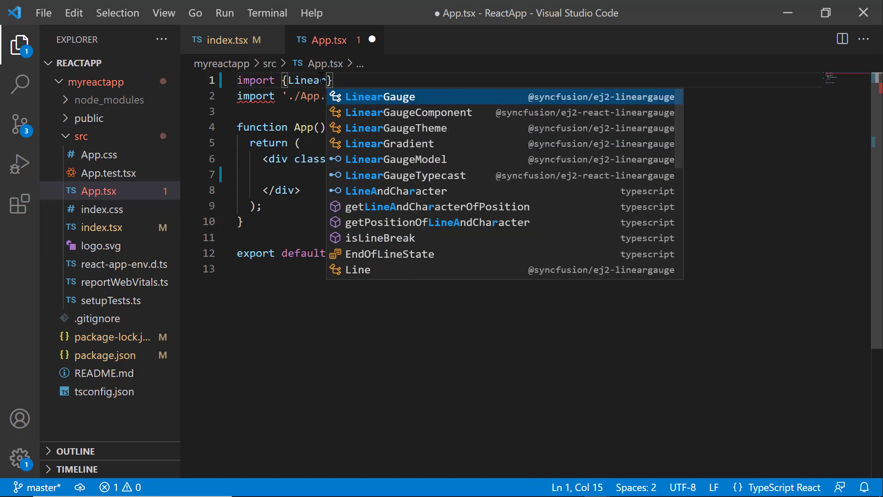
pyautogui.click(408, 112)
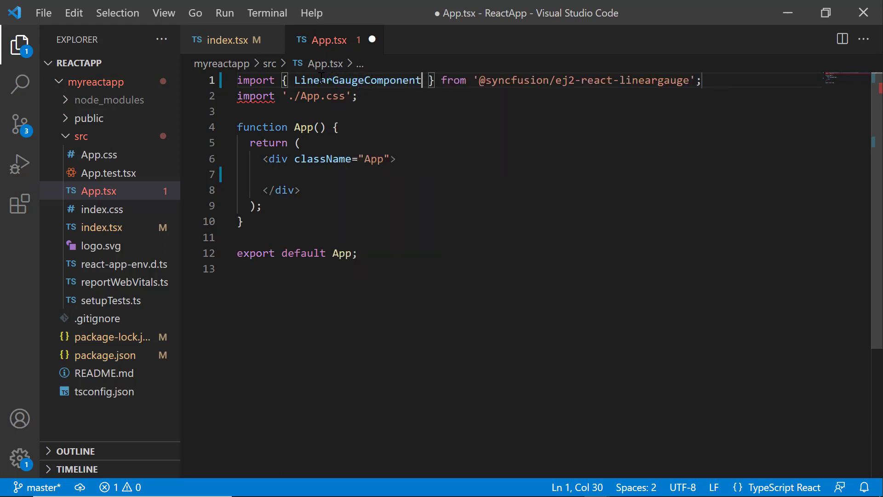
pyautogui.write('<LinearGaugeComponent></LinearGaugeComponent>')
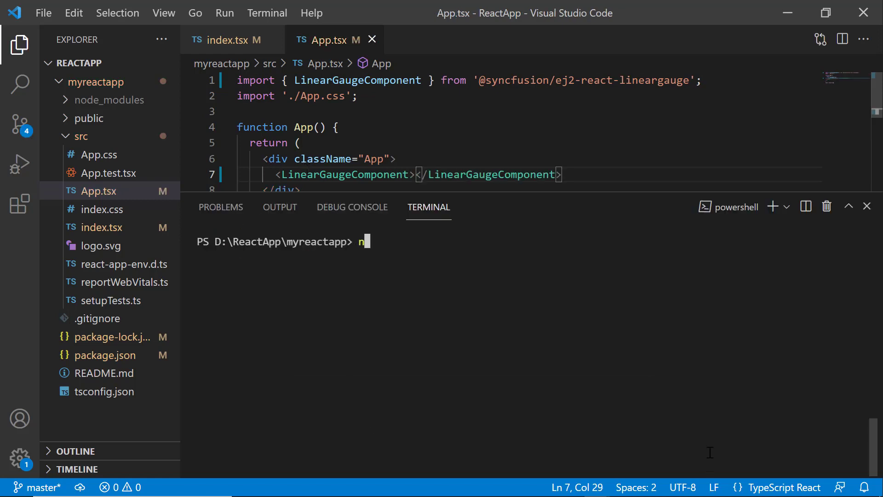
# Run 'npm start' to serve the app at localhost:3000 showing a default 0-100 gauge
pyautogui.write('pm start')
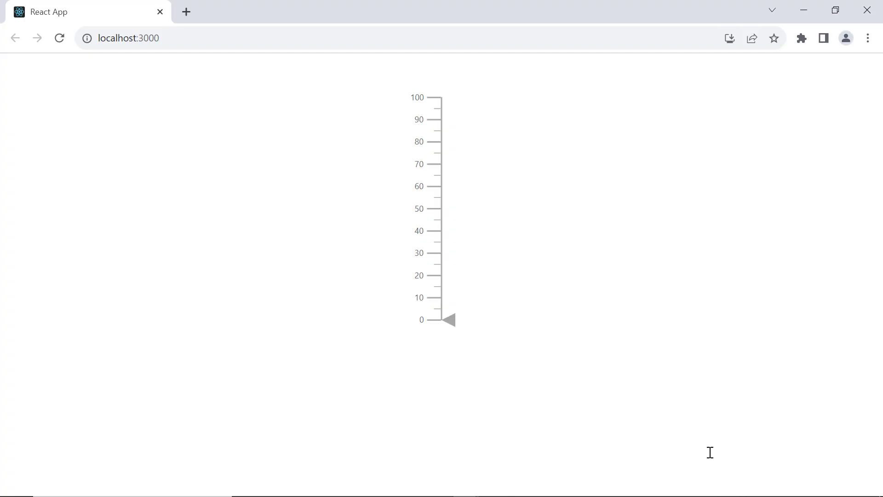
pyautogui.moveTo(550, 423)
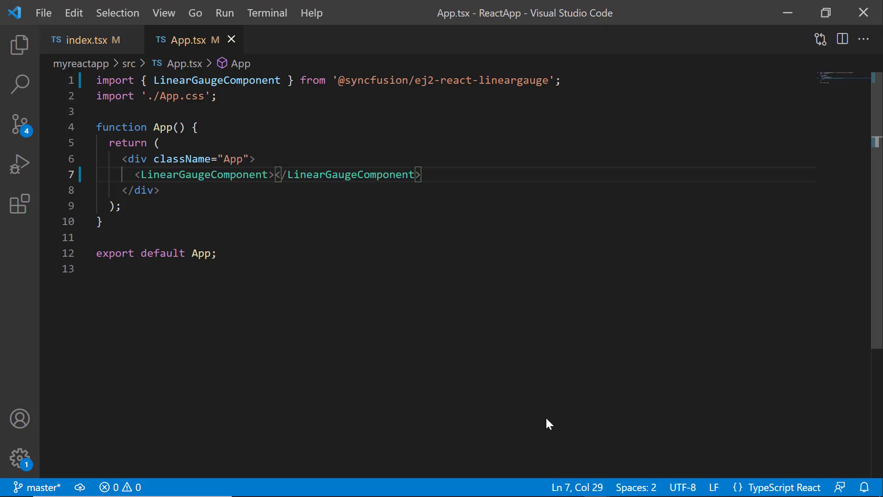
pyautogui.moveTo(402, 336)
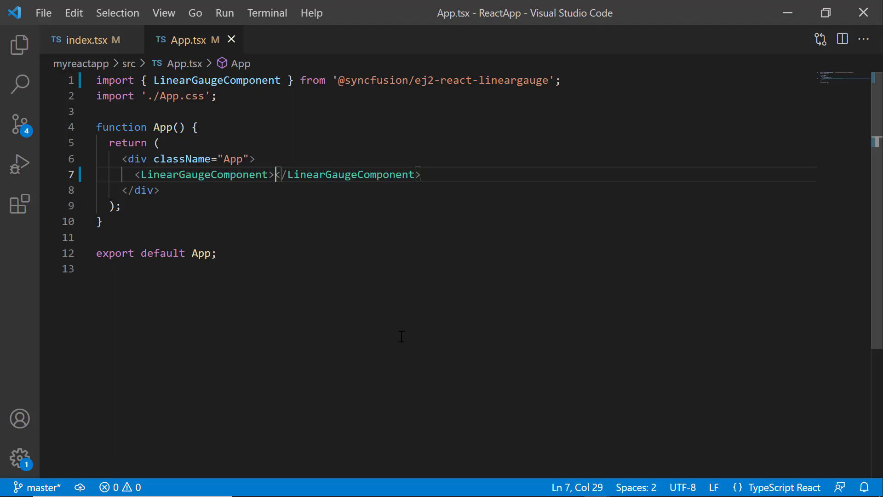
# Nest an auto-imported <AxesDirective> block between the LinearGaugeComponent tags
pyautogui.press('Enter')
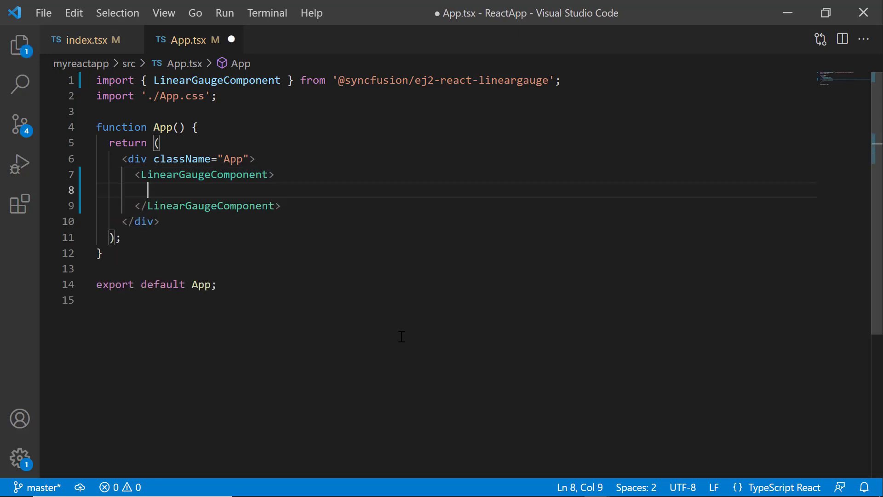
pyautogui.write('<')
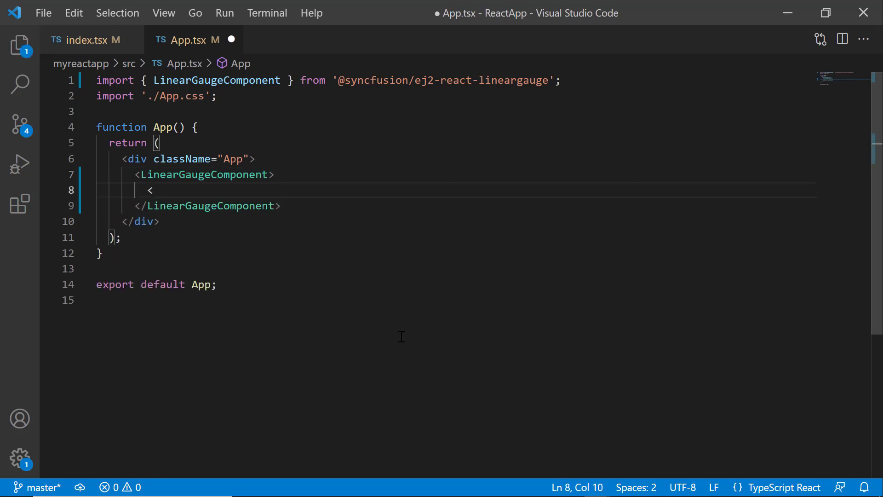
pyautogui.write('AxesDirective')
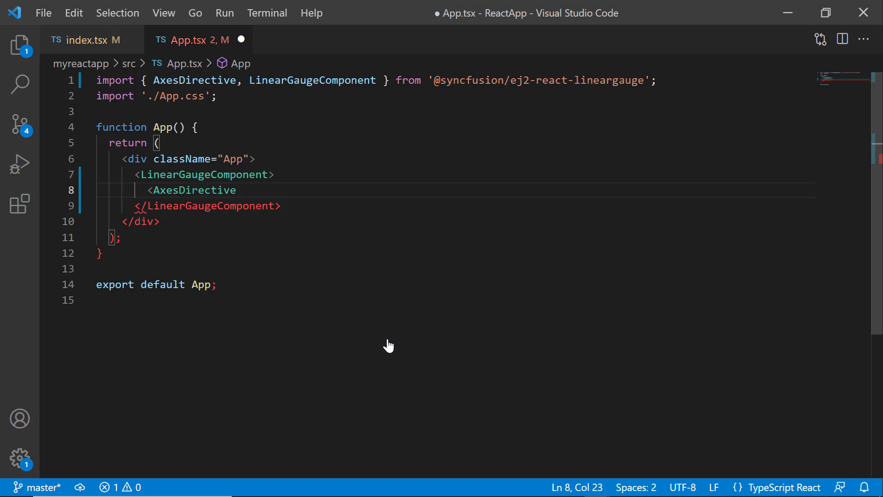
pyautogui.write('>')
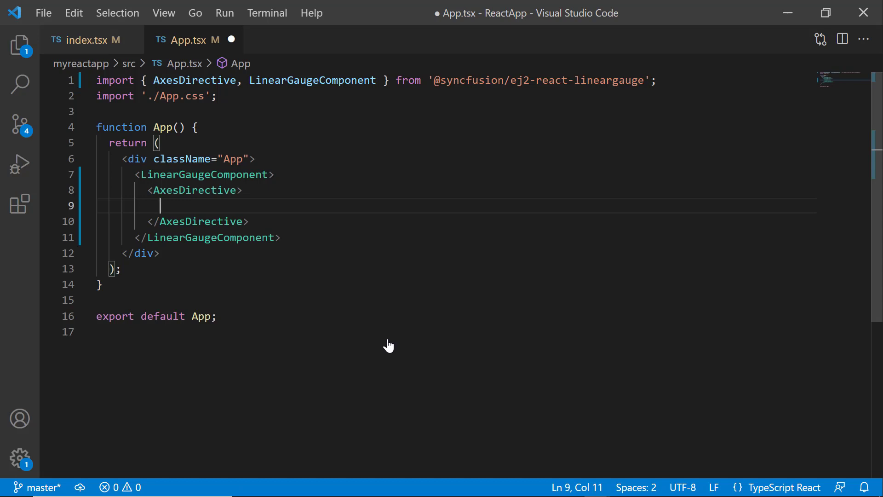
# Add <AxisDirective line={{height:350, width:7, color:'#4286f4'}}> and save App.tsx
pyautogui.write('<AxisDirective >')
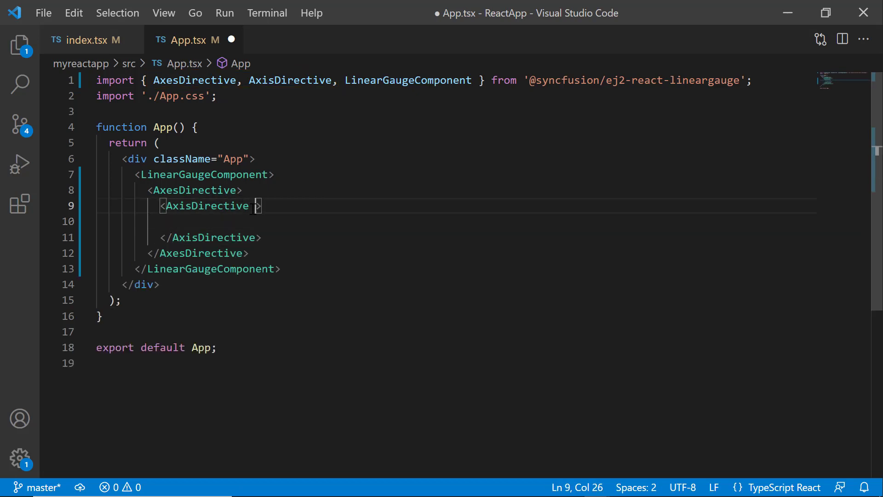
pyautogui.write('li')
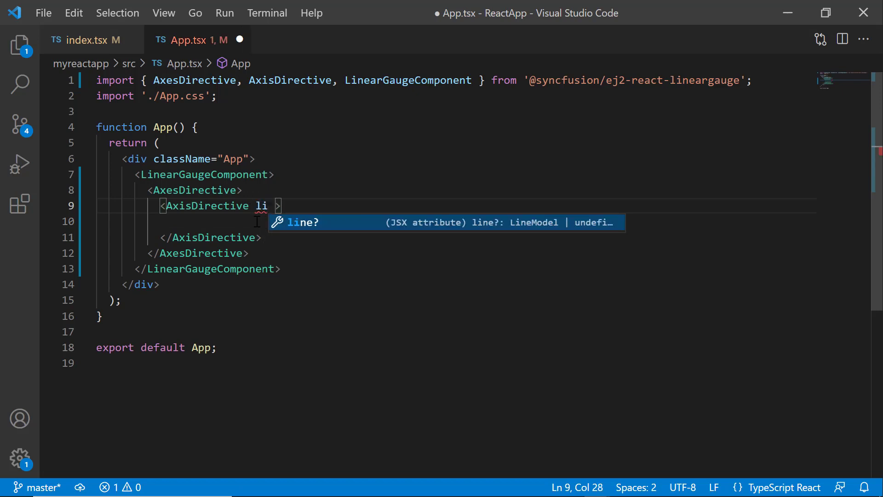
pyautogui.press('Tab')
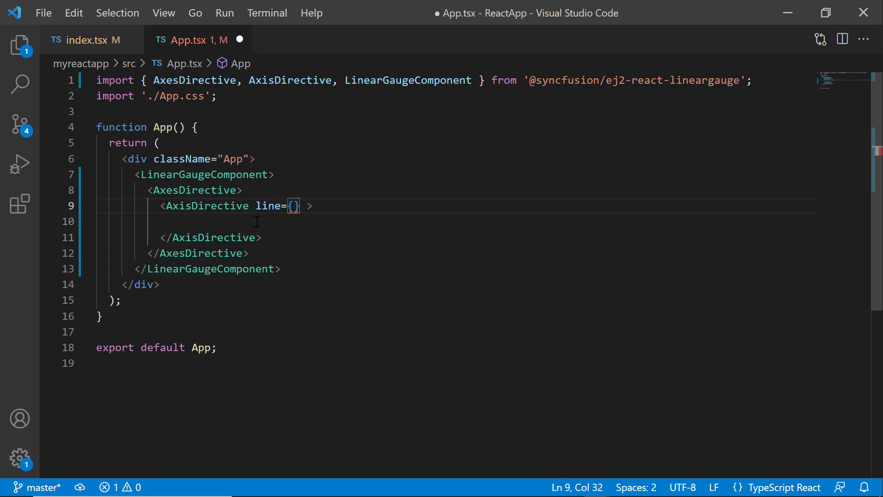
pyautogui.write('height}')
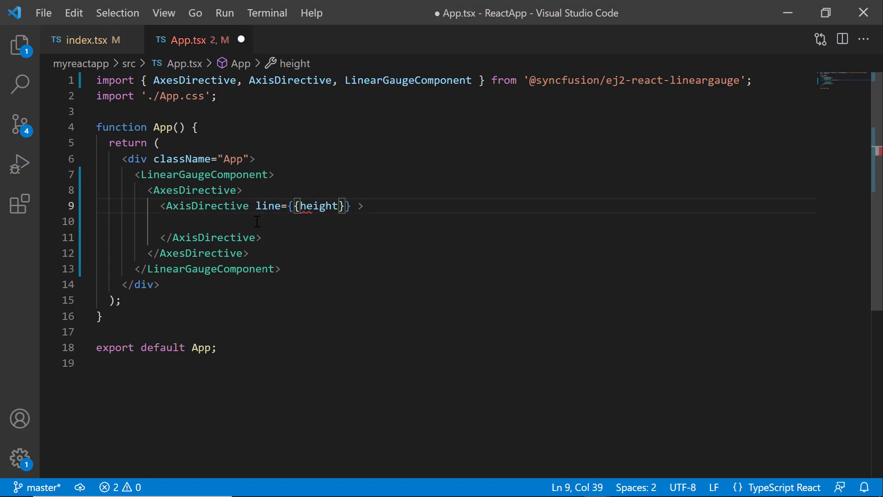
pyautogui.write(':350,')
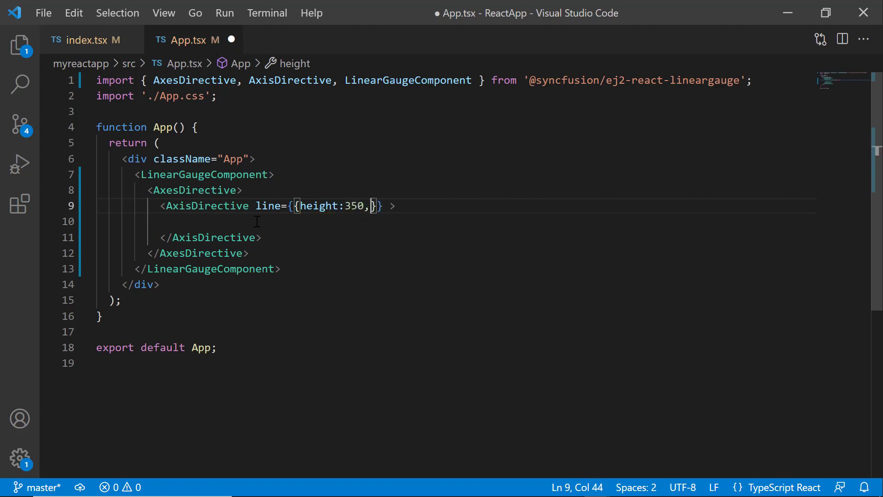
pyautogui.write('width:7')
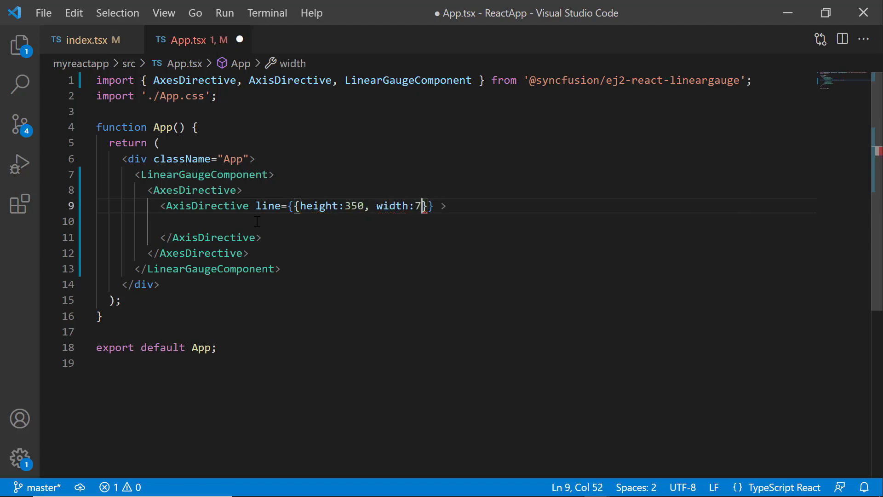
pyautogui.write(',')
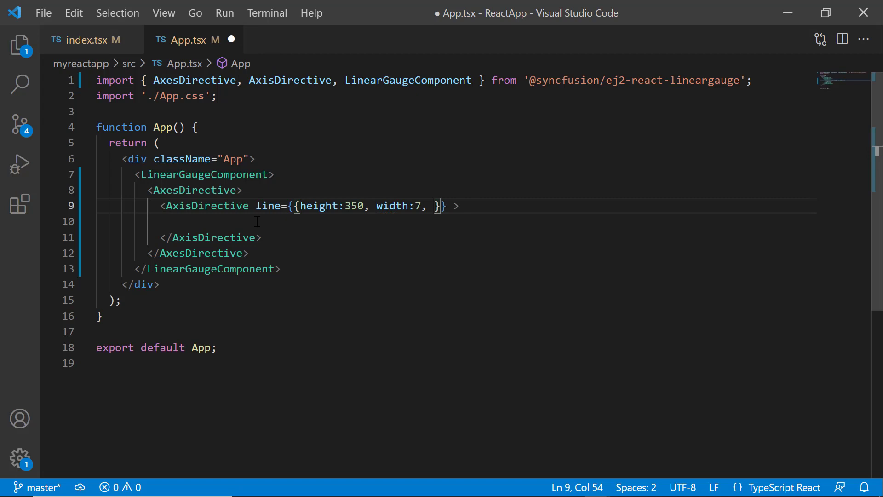
pyautogui.write("color:'#4286f4'")
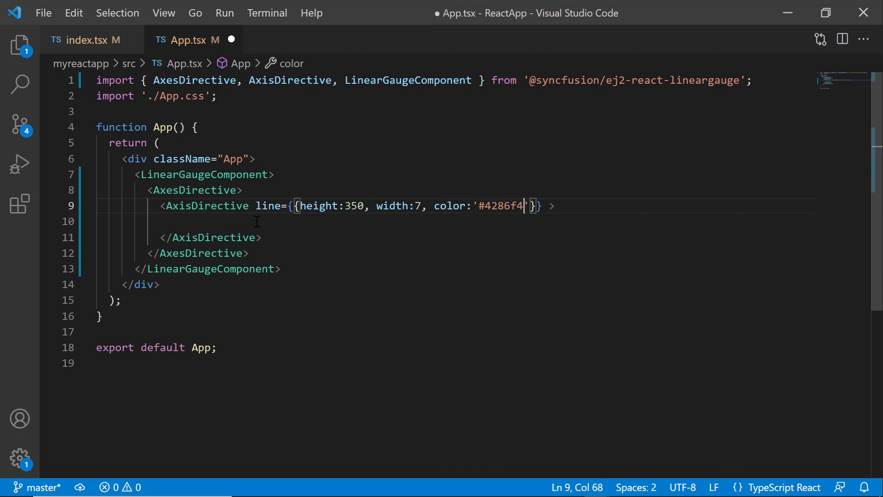
pyautogui.press('ctrl+s')
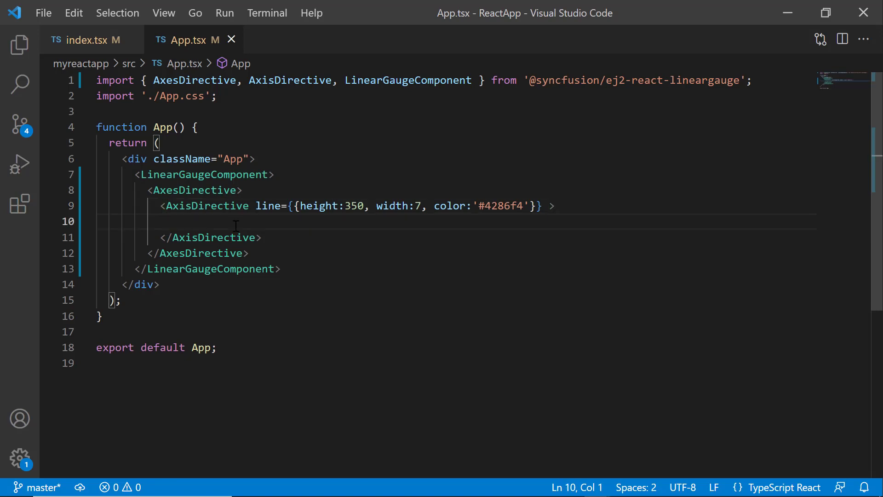
# Add PointersDirective containing a PointerDirective with value={80}
pyautogui.write('<P')
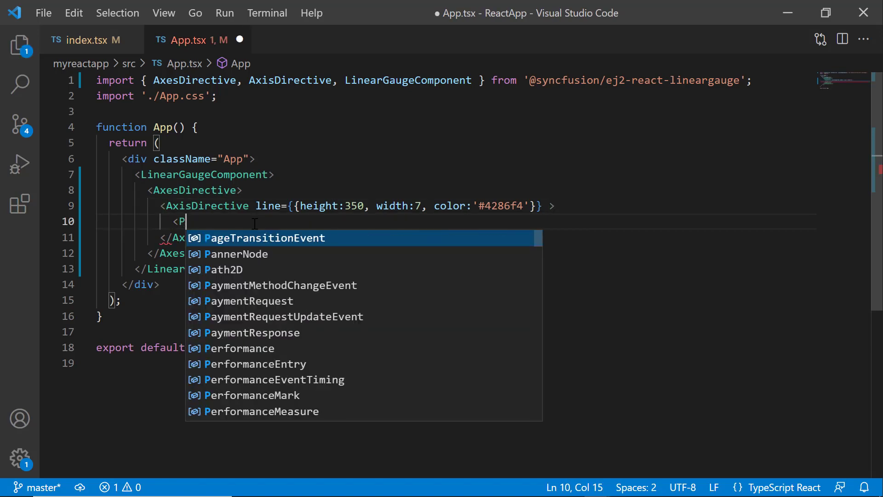
pyautogui.write('ointersDirective>')
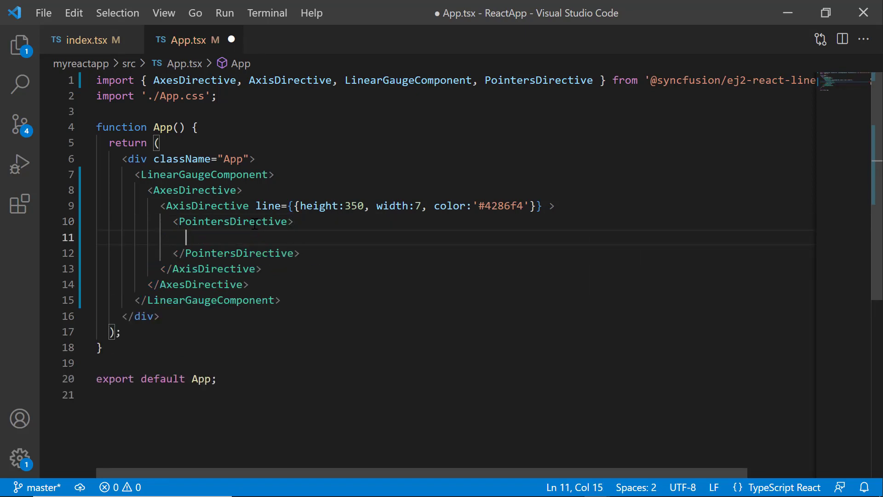
pyautogui.write('<P')
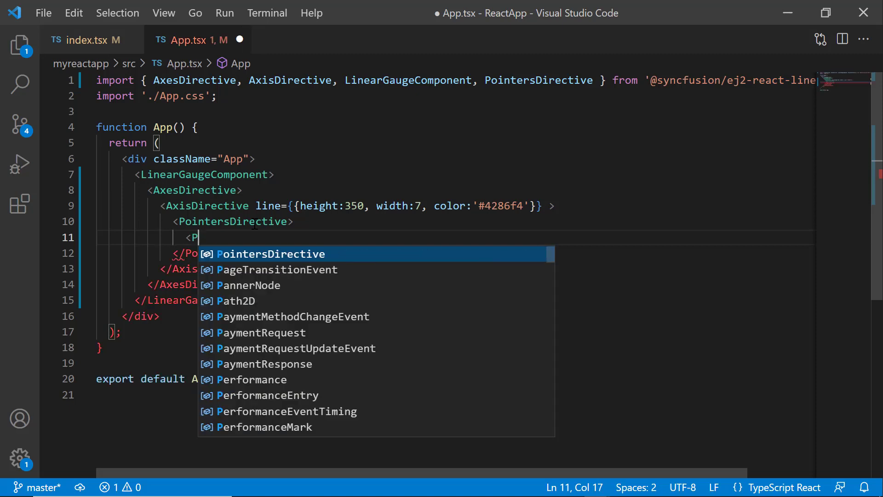
pyautogui.write('ointerDirective></PointerDirective>')
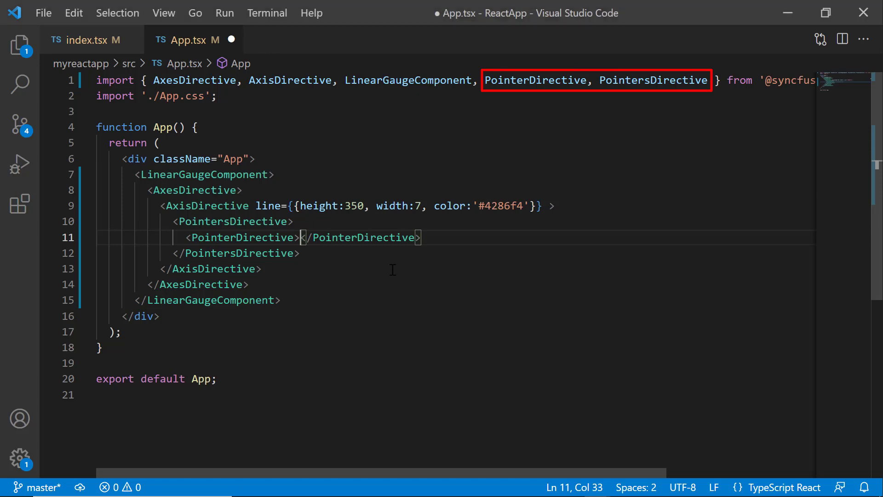
pyautogui.press('Enter')
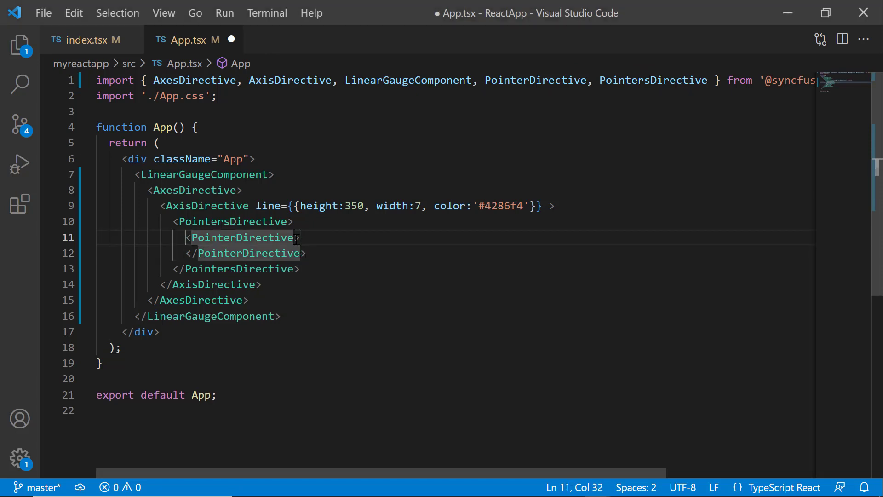
pyautogui.write('value={}')
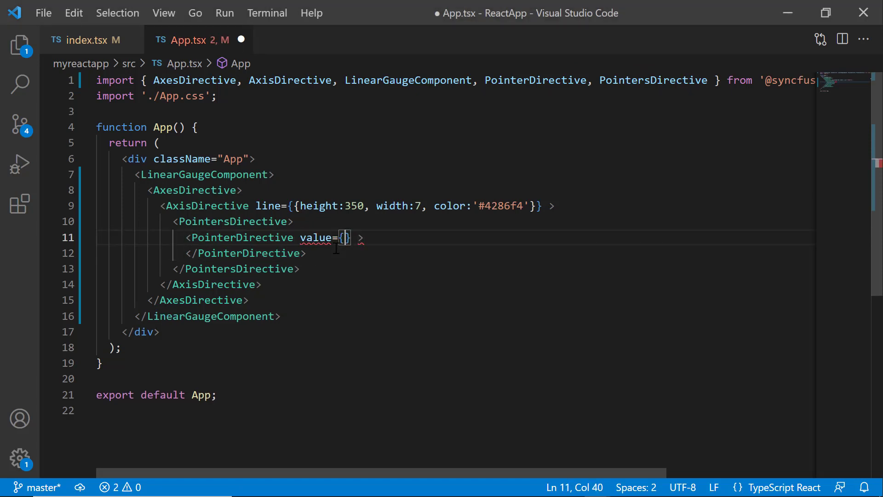
pyautogui.write('80')
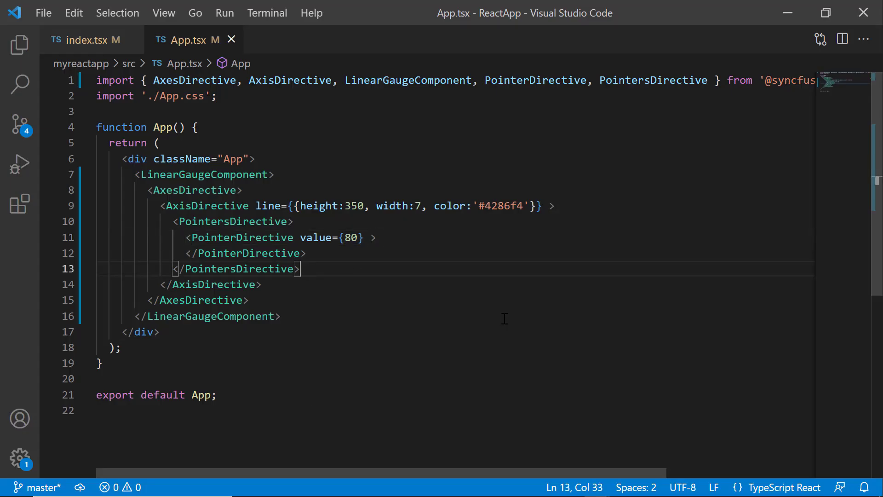
# Add RangesDirective containing a RangeDirective with start={30} and end={60}
pyautogui.write('Ran')
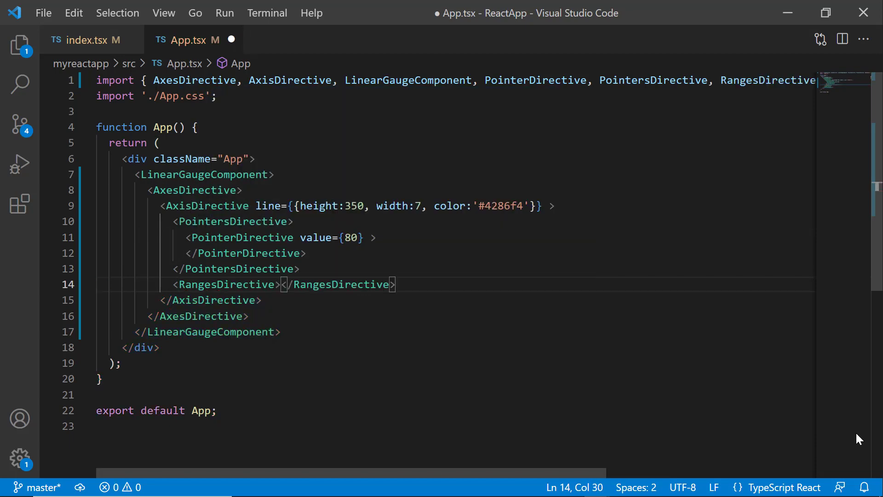
pyautogui.press('Enter')
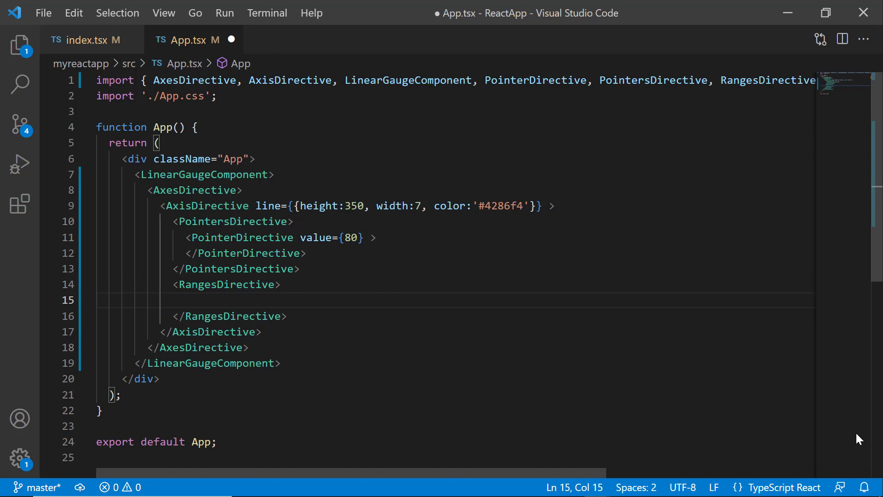
pyautogui.write('RangeDirective>')
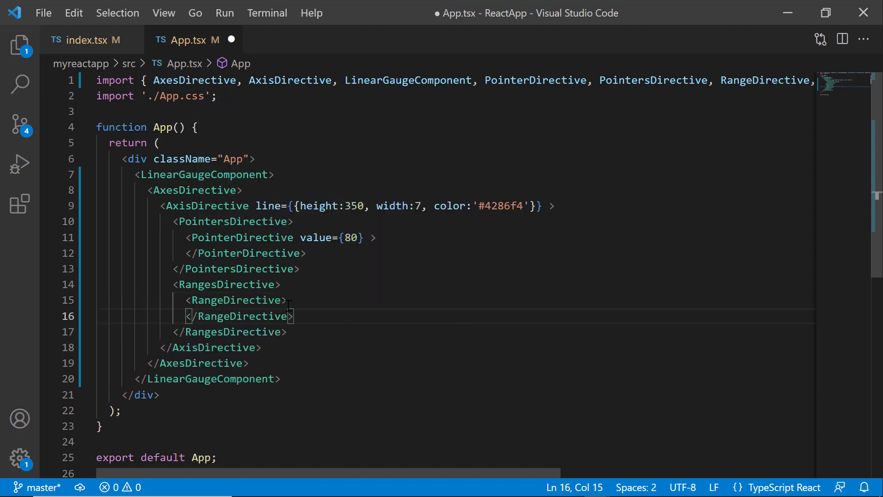
pyautogui.write('start={}')
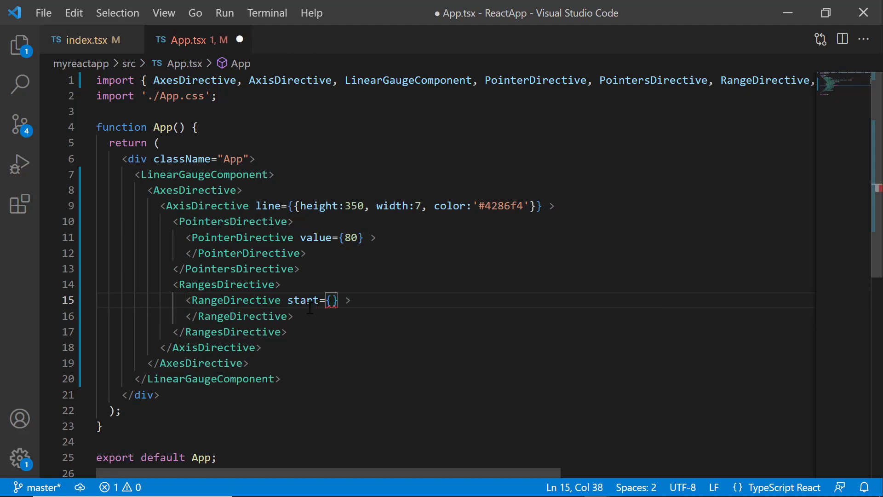
pyautogui.write('30')
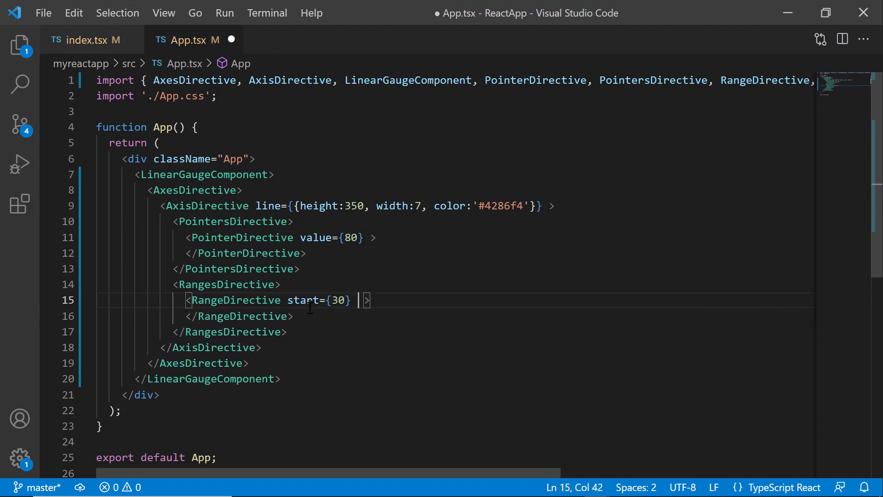
pyautogui.write('end={60}')
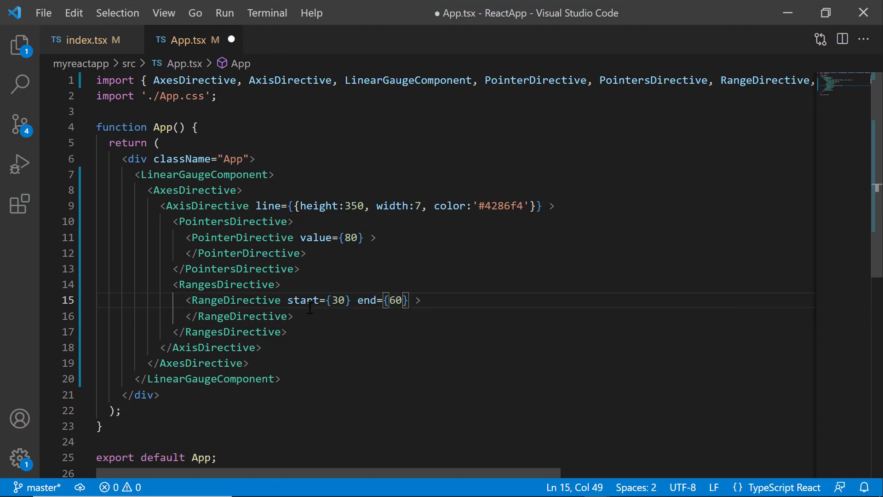
pyautogui.hscroll(3)
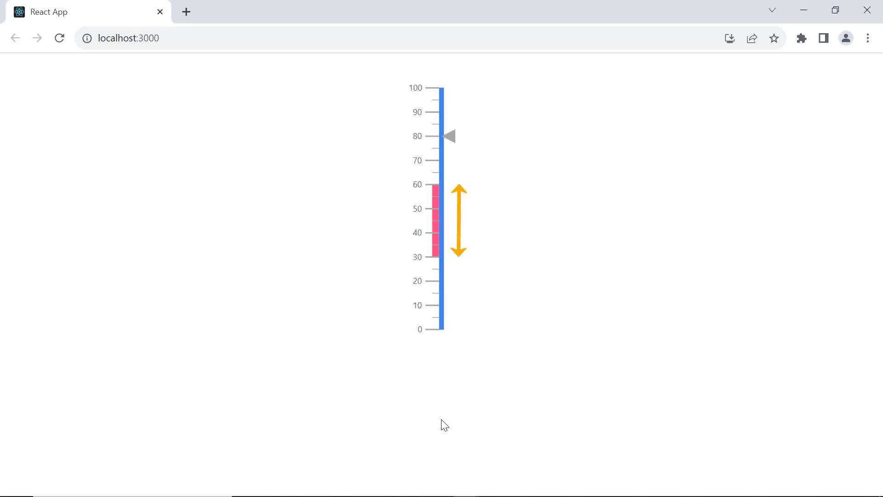
pyautogui.moveTo(447, 425)
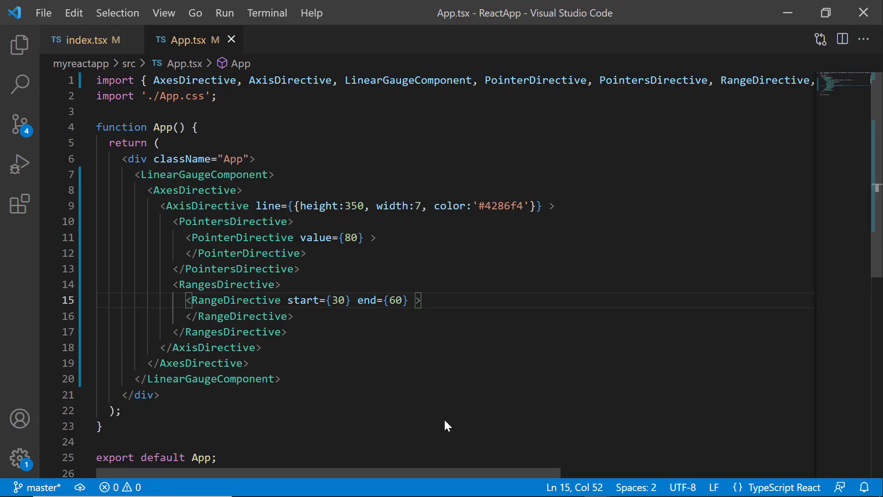
pyautogui.moveTo(414, 330)
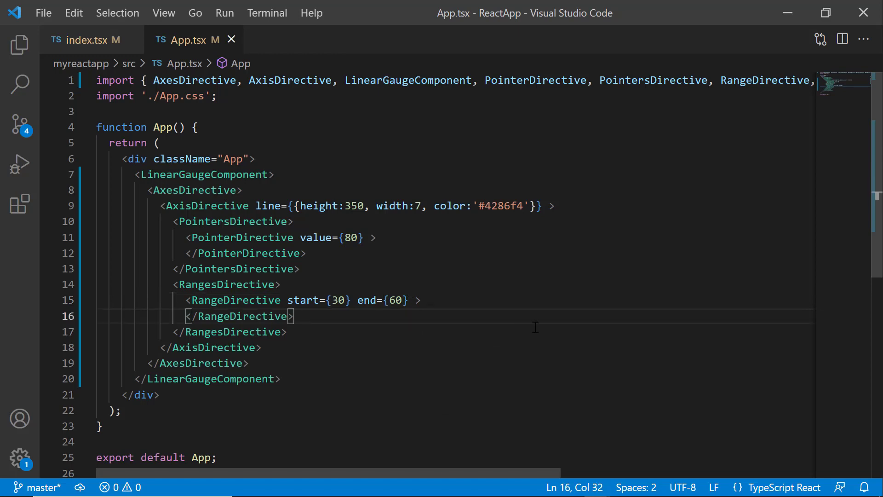
# Type a RangeDirective with start={60}, end={90} and color='#41f47f' below the first range
pyautogui.write('Range')
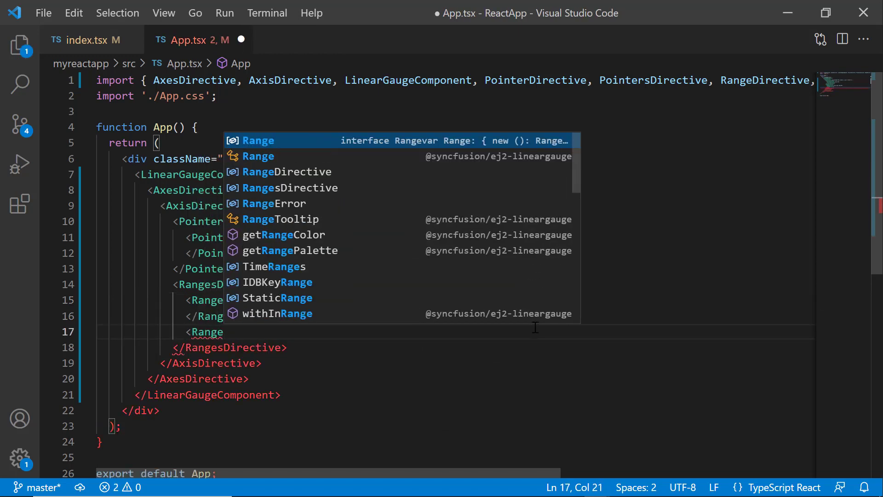
pyautogui.write('Directive >')
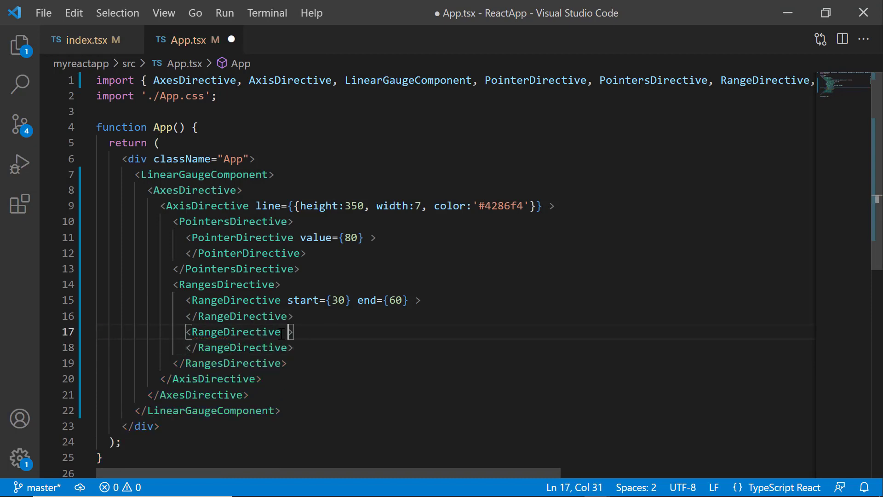
pyautogui.write('start=')
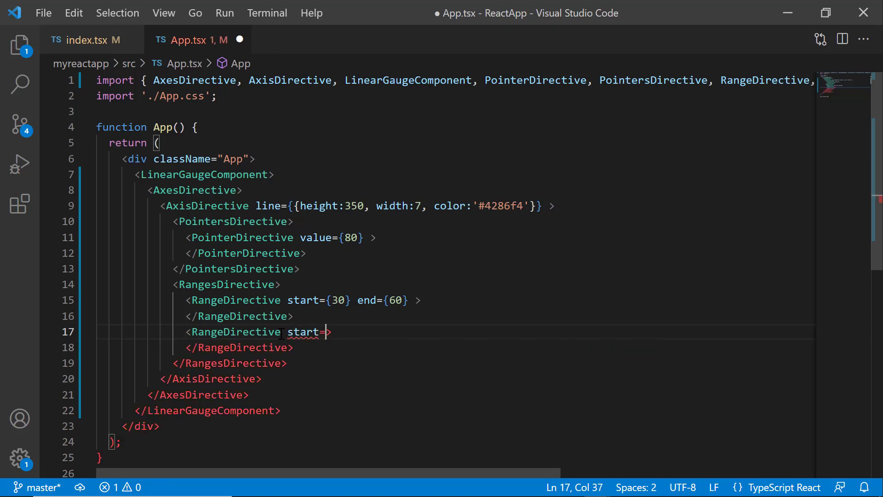
pyautogui.write('{60}')
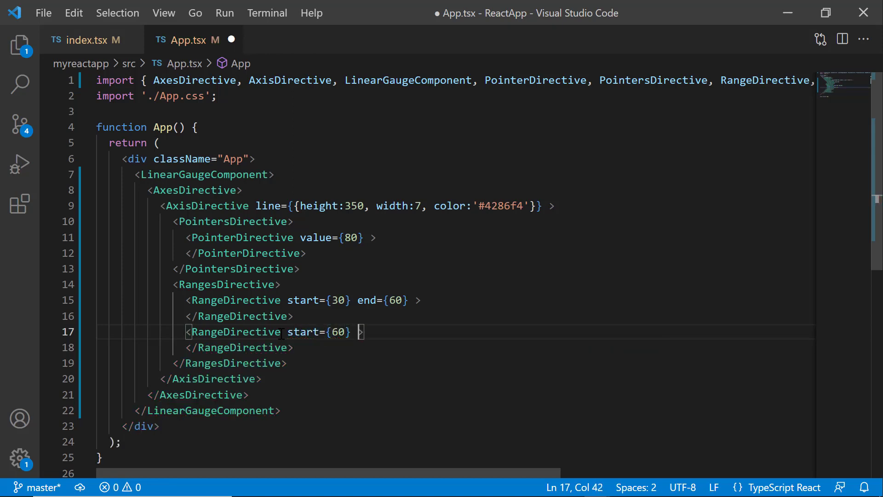
pyautogui.write('end={90}')
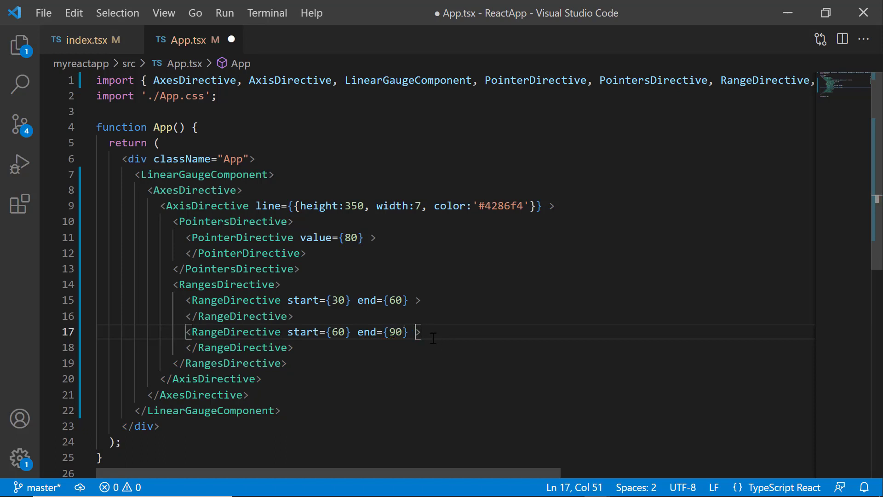
pyautogui.write("color=''")
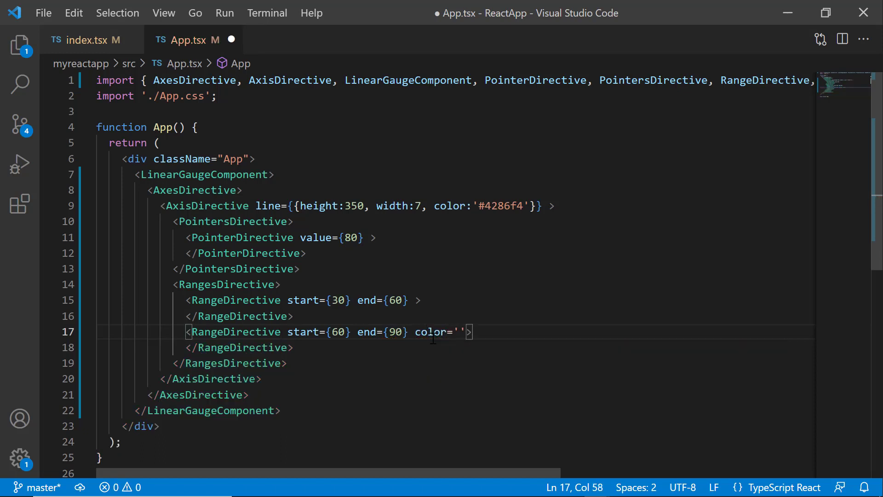
pyautogui.write('#41f47f')
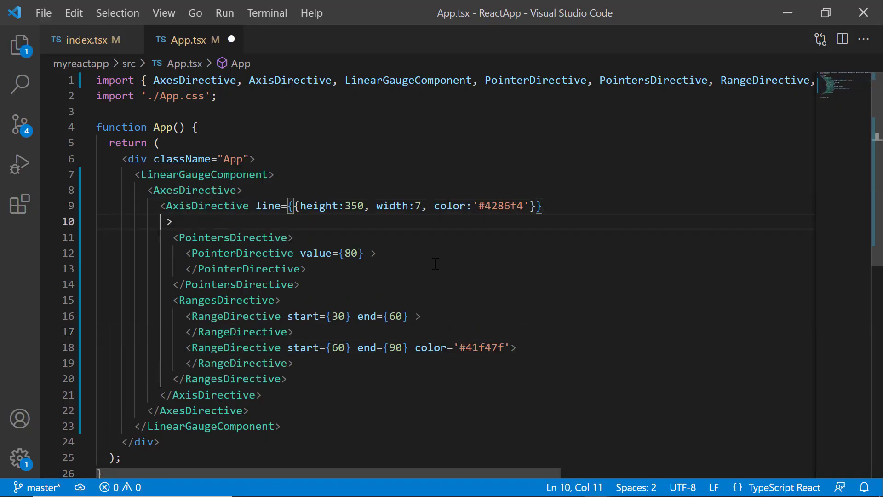
# Add labelStyle={{format: }} to the AxisDirective, leaving the format value empty
pyautogui.write('labelStyle={')
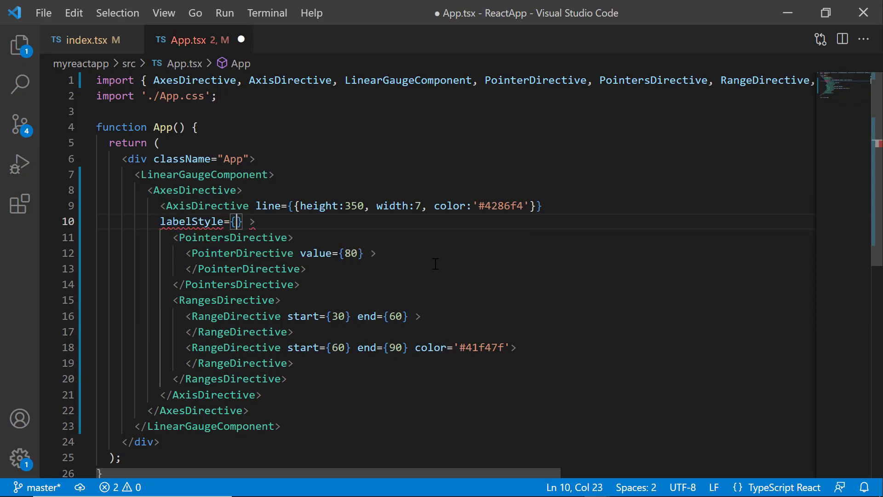
pyautogui.write('f')
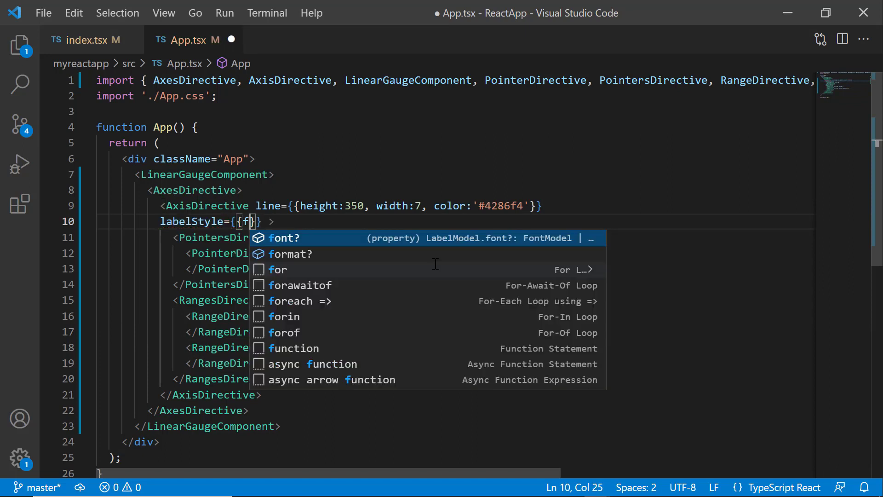
pyautogui.write('ormat:')
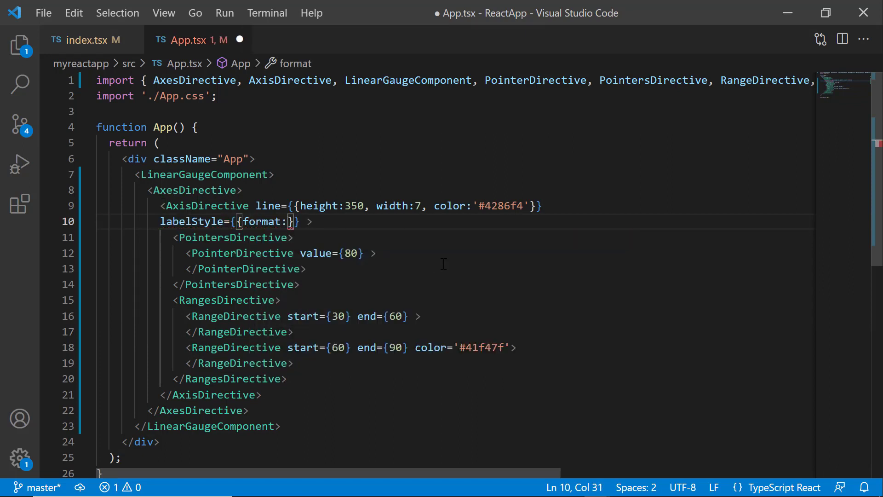